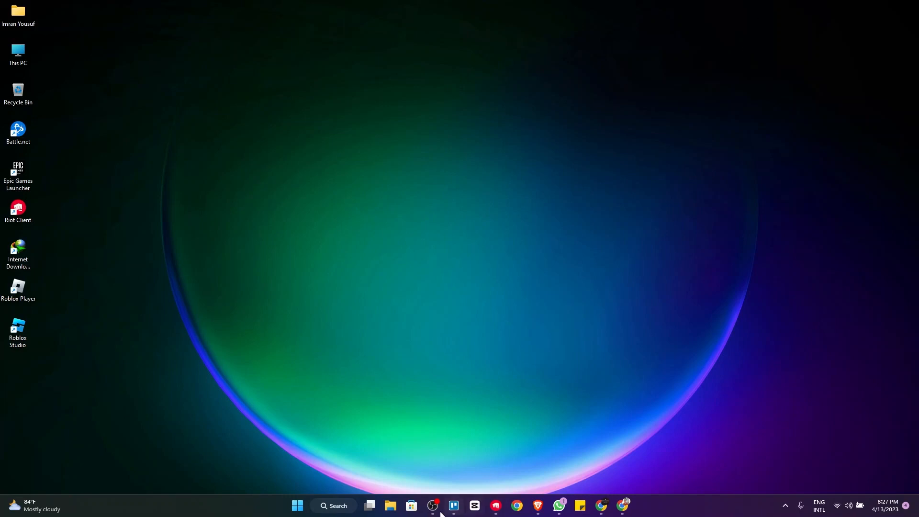
Step: Search for Firewall & network protection and unlock editing of its allowed-apps list
click(333, 506)
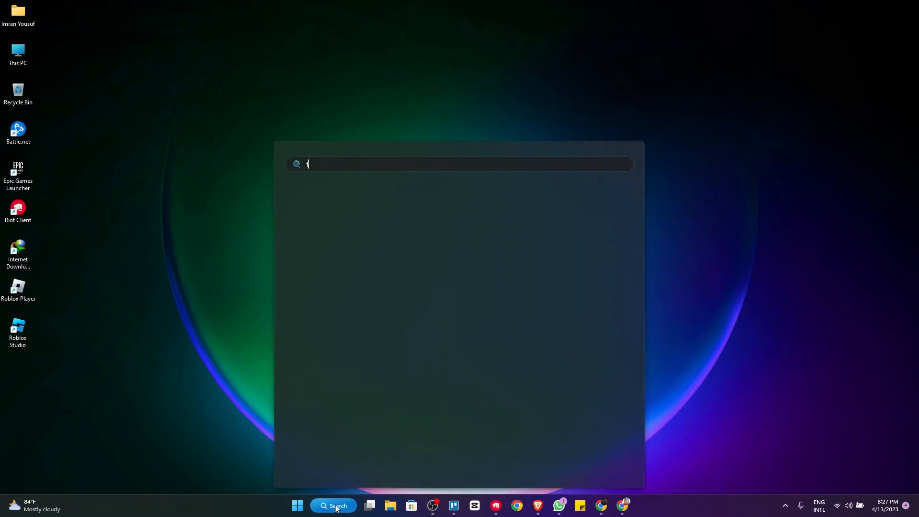
text(irewall & network protection)
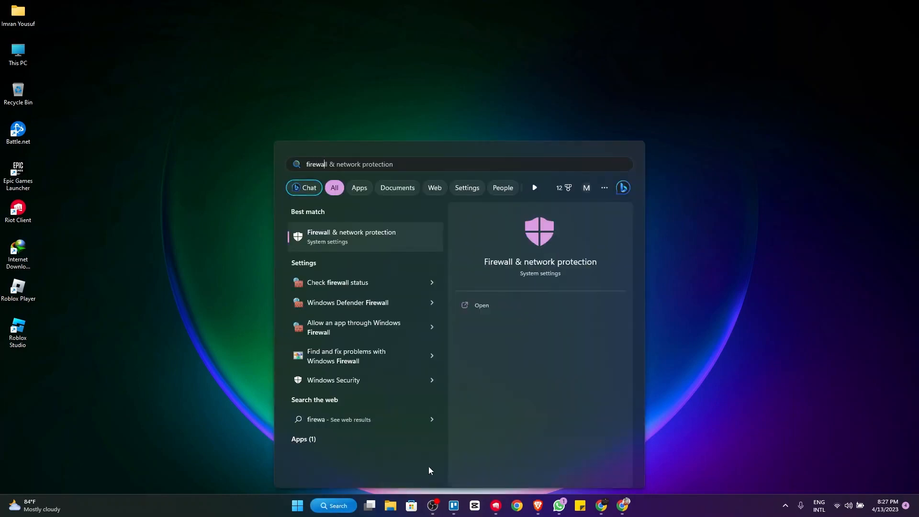
click(351, 236)
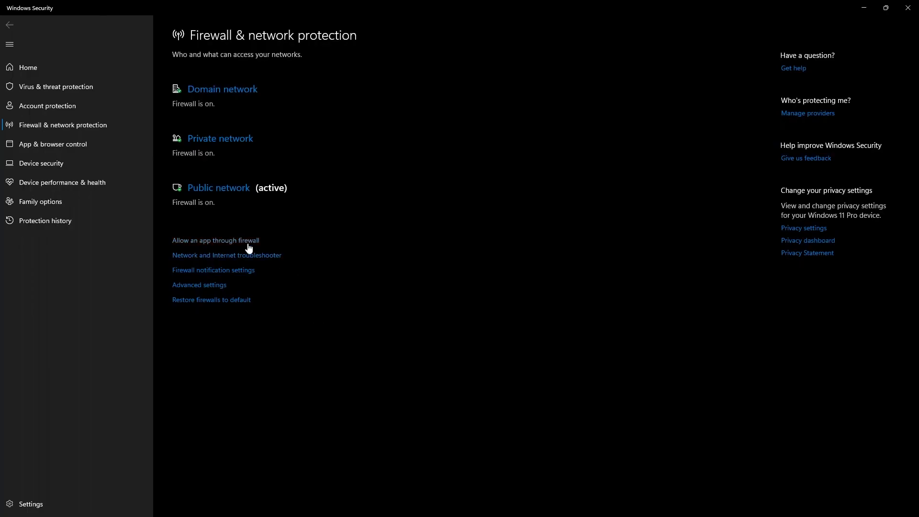
click(215, 240)
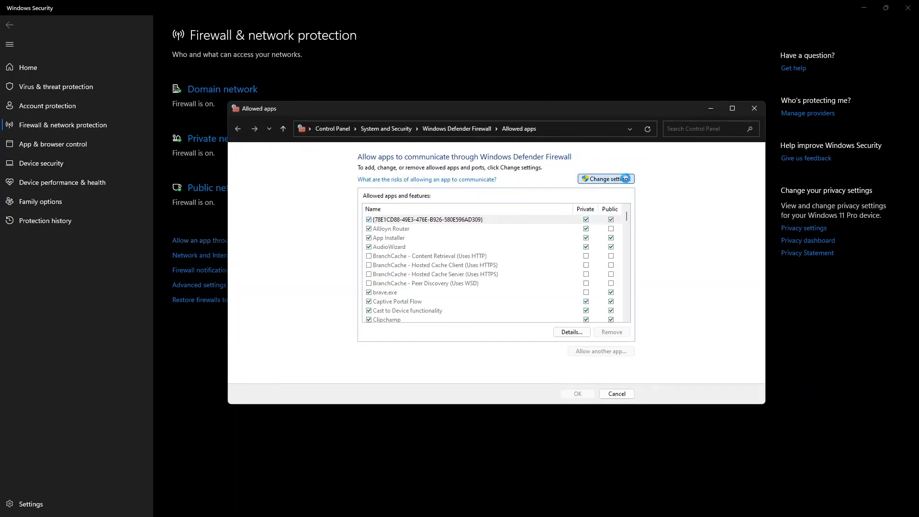
click(601, 351)
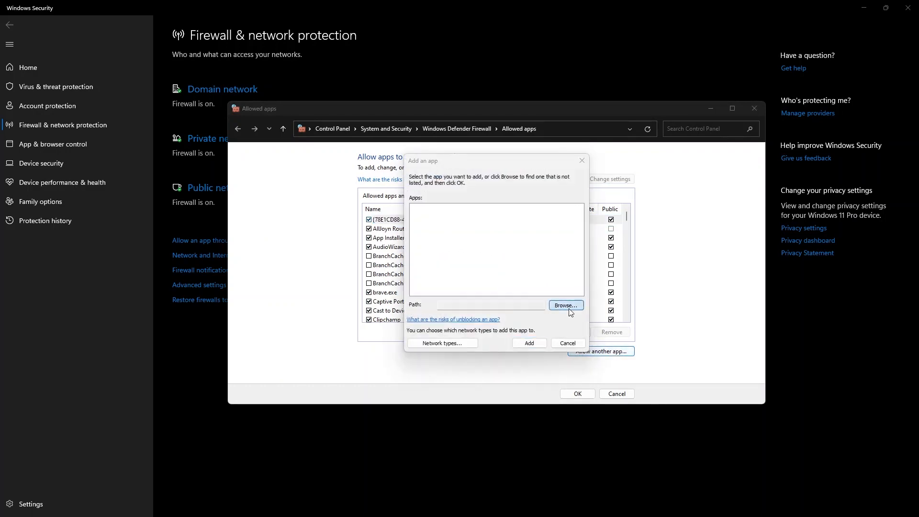
Step: Add RobloxPlayerLauncher from D:\Roblox\Versions\version-9898fbc5d6bc4b1e to the allowed apps
click(564, 305)
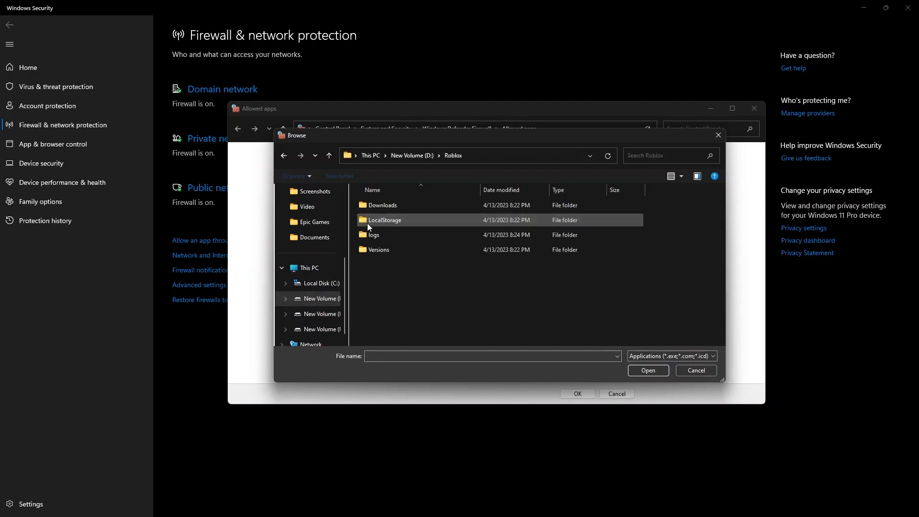
click(379, 249)
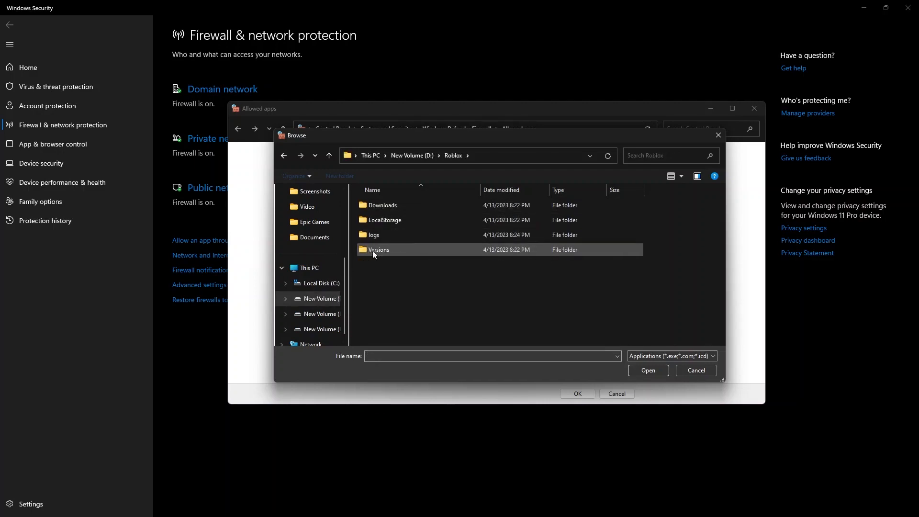
double_click(379, 249)
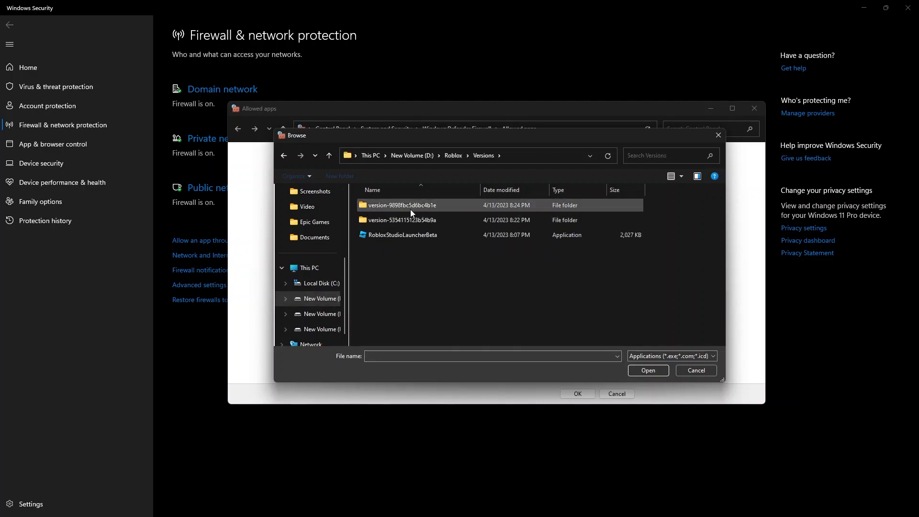
double_click(401, 204)
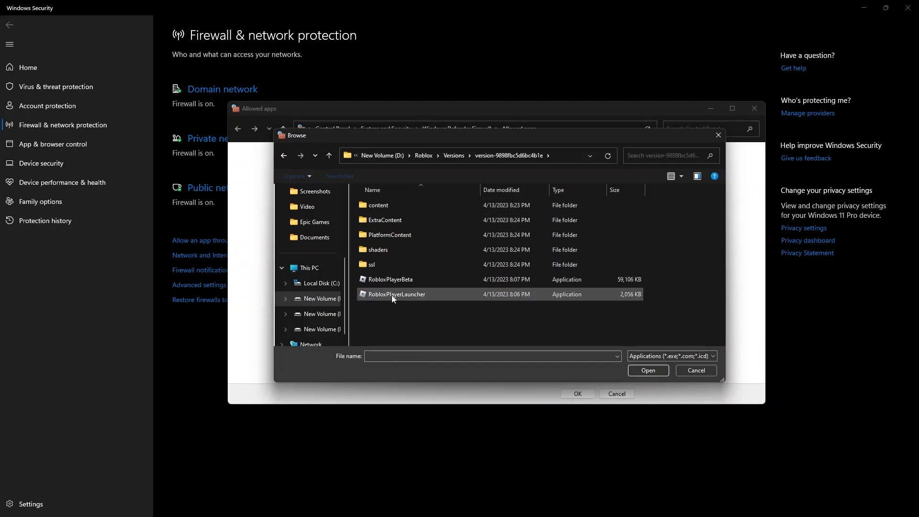
click(648, 370)
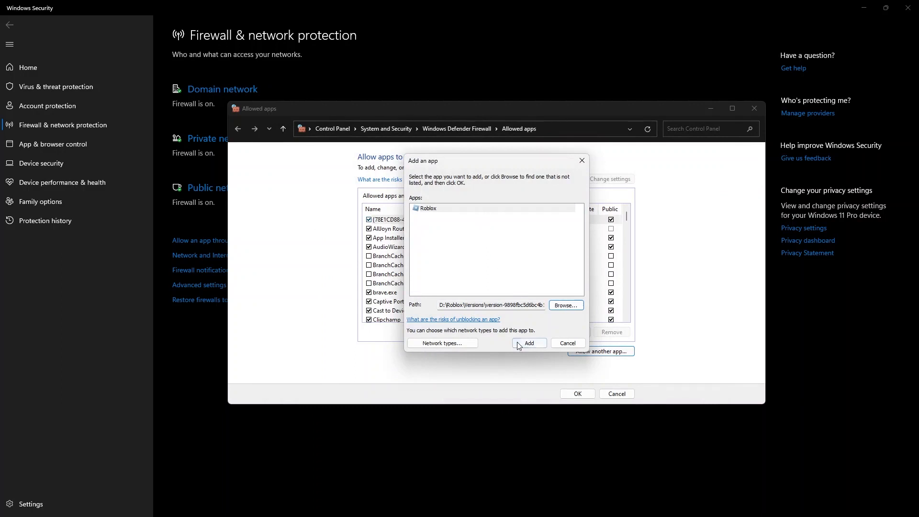
click(528, 343)
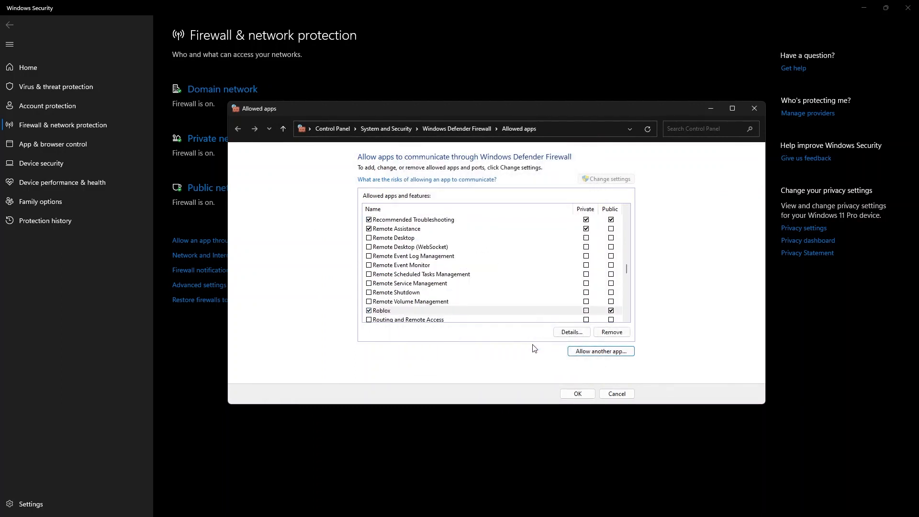